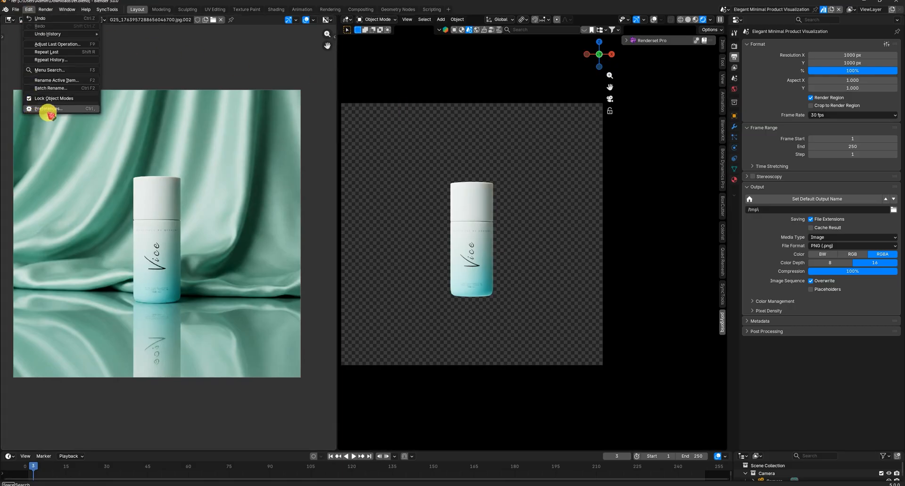
- From the Gemini Nano Banana 3.0 Pro add-on preferences, go get an API key in Google AI Studio
click(48, 109)
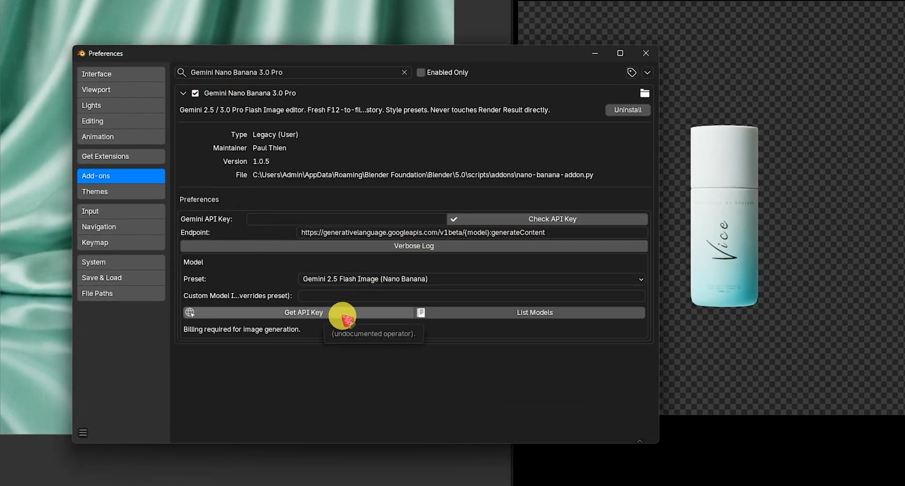
click(303, 312)
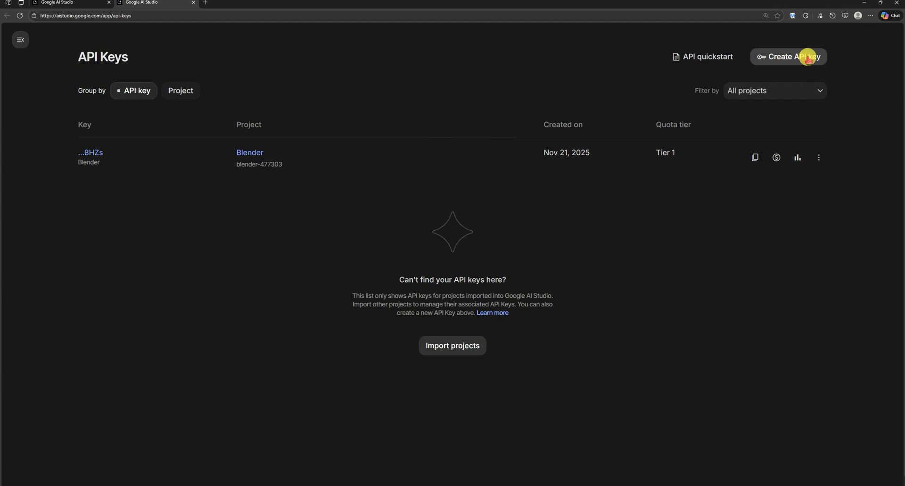
- Start a new API key in Google AI Studio and expand the cloud project list
click(789, 57)
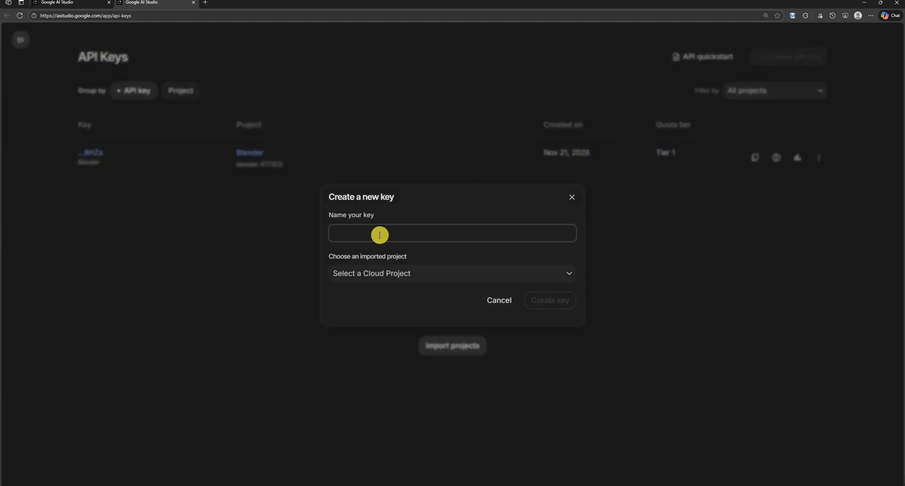
click(452, 273)
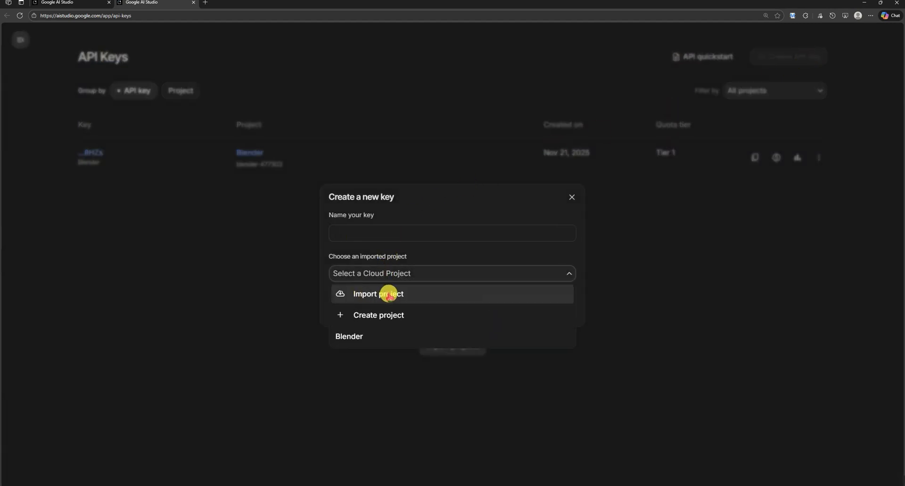
mouse_move(443, 315)
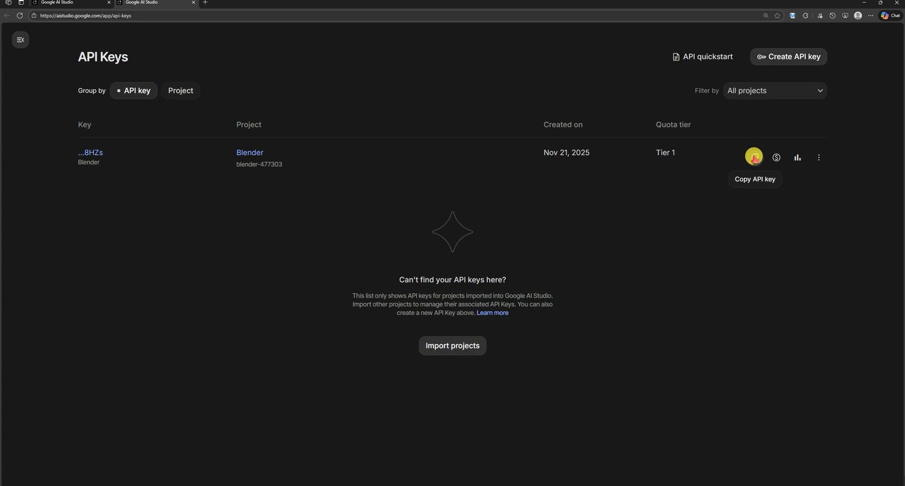
mouse_move(687, 163)
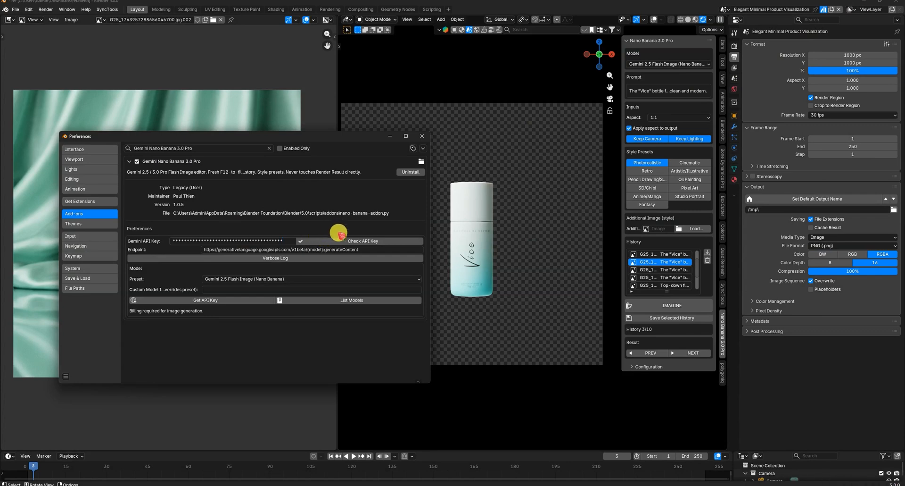
- Verify the pasted Gemini API key with Check API Key
click(363, 241)
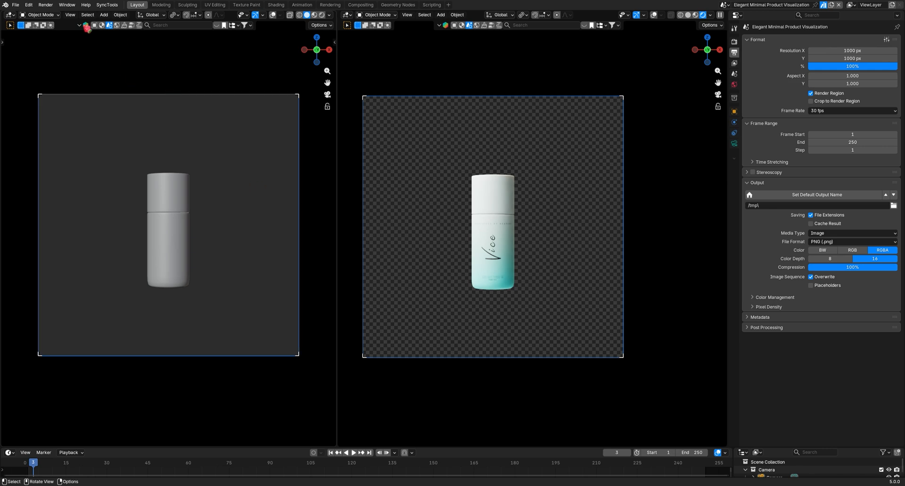
- Switch the left view to an Image Editor and select the Nano Banana Pro 3.0 model
click(8, 26)
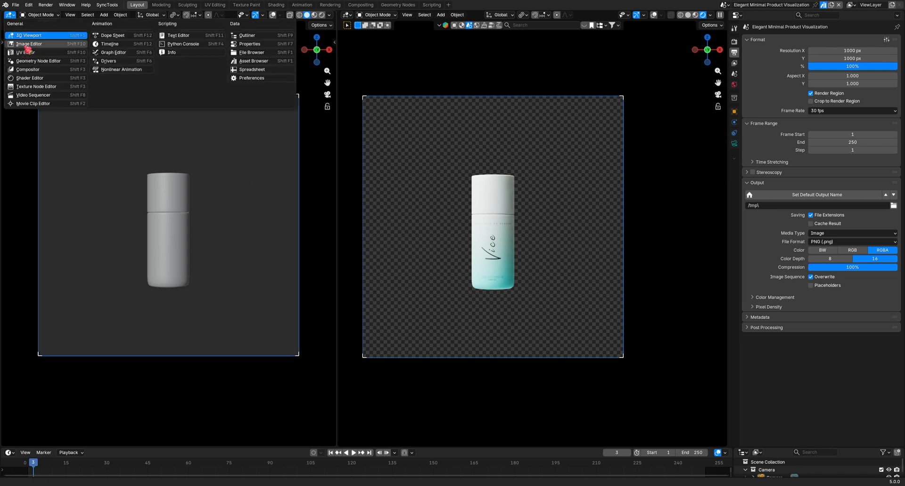
click(31, 43)
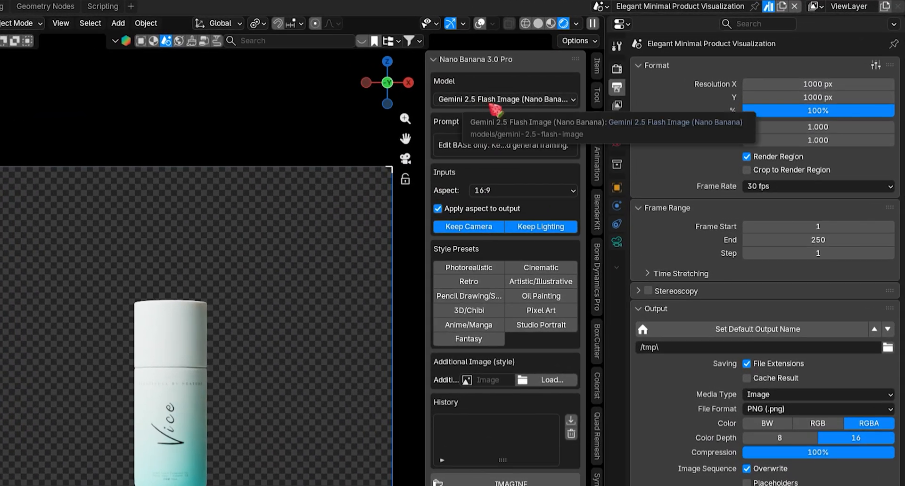
click(505, 99)
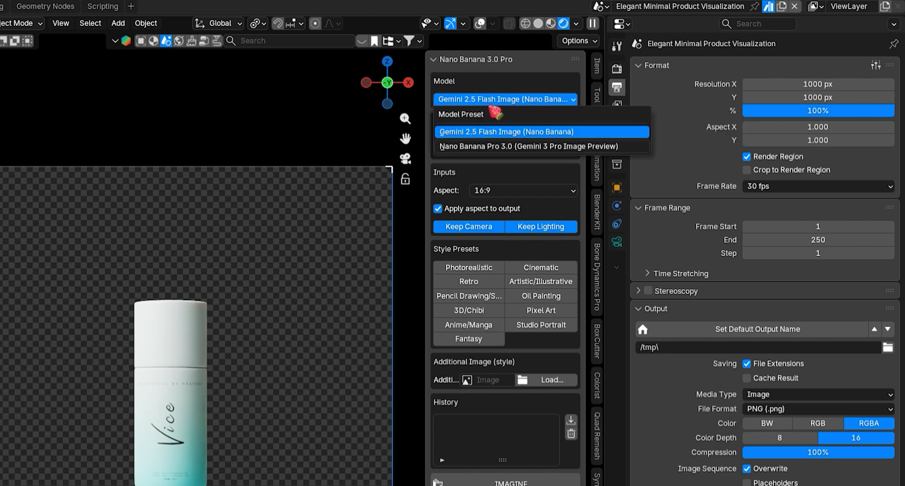
mouse_move(522, 131)
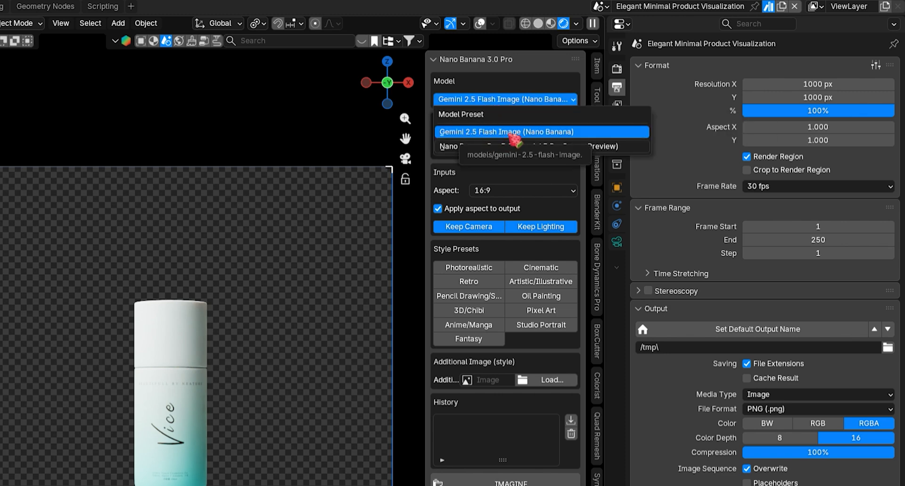
mouse_move(642, 143)
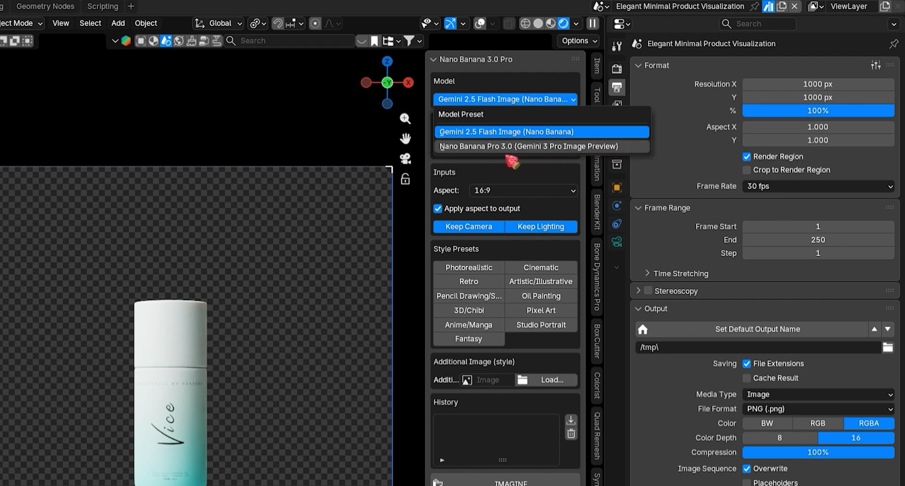
mouse_move(579, 153)
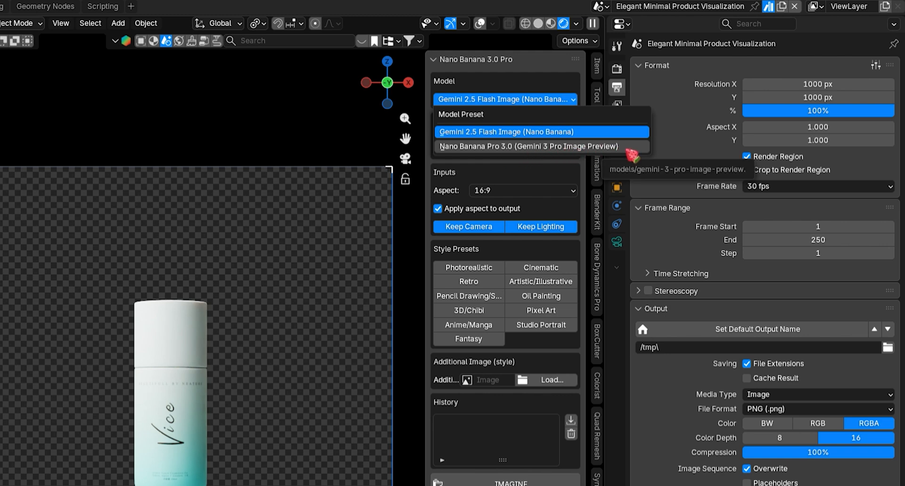
click(528, 146)
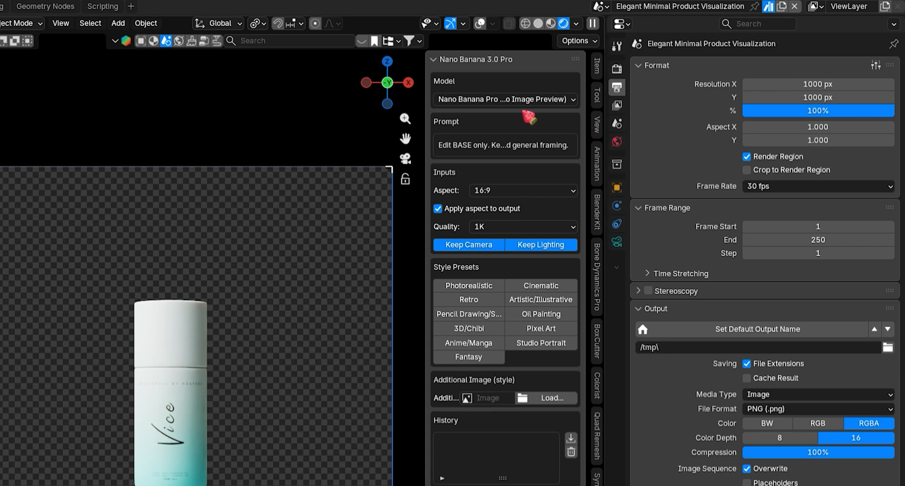
mouse_move(482, 244)
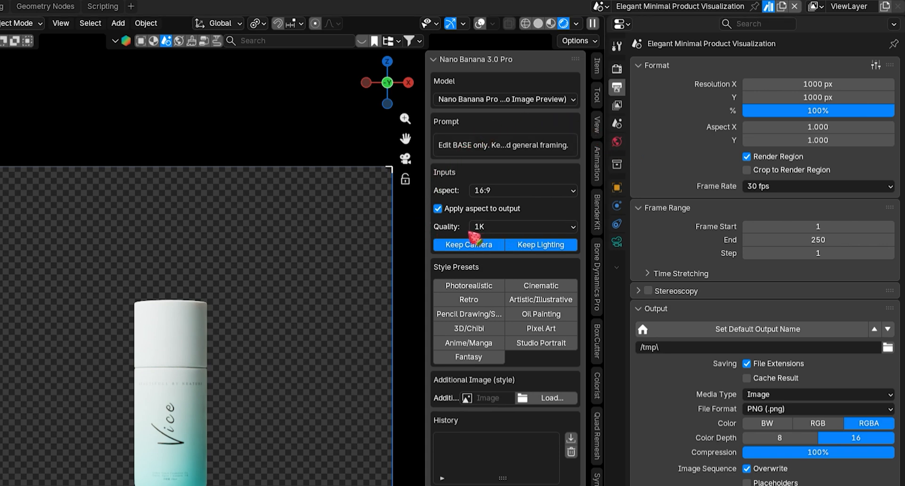
- Set 2K quality, 1:1 aspect, the Photorealistic preset and Keep Lighting for generation
click(523, 227)
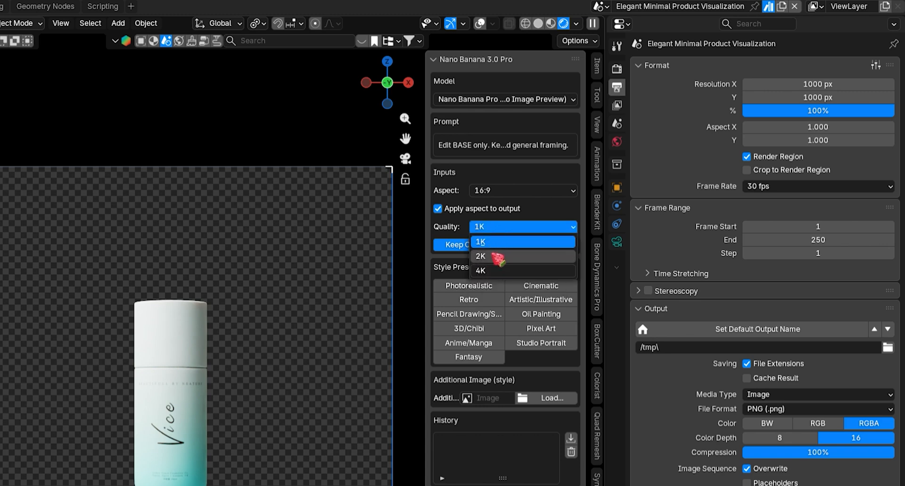
click(481, 256)
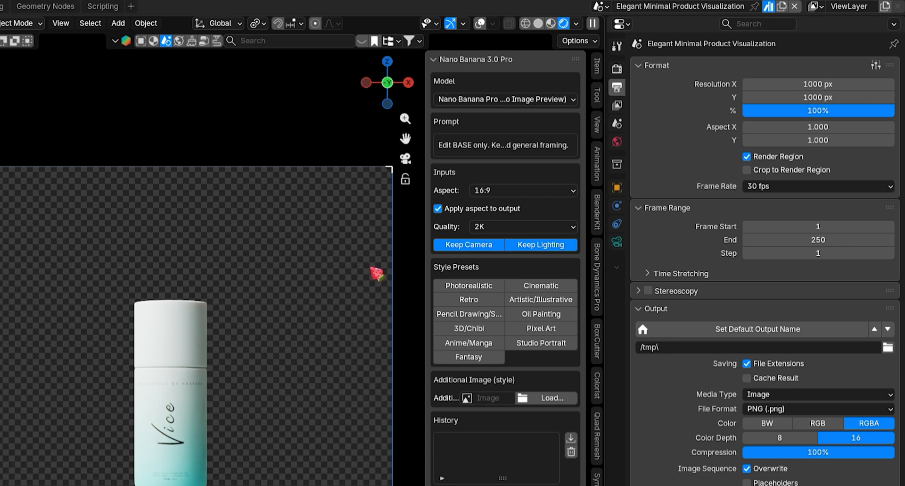
click(523, 190)
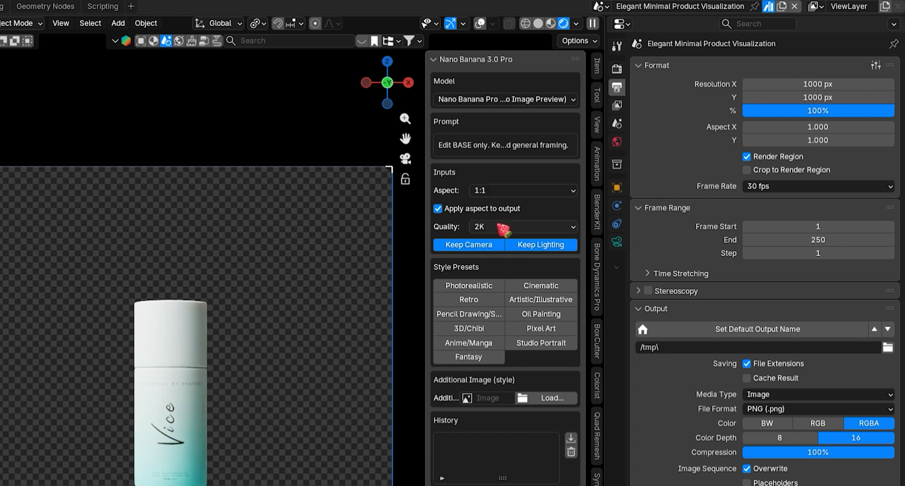
mouse_move(467, 212)
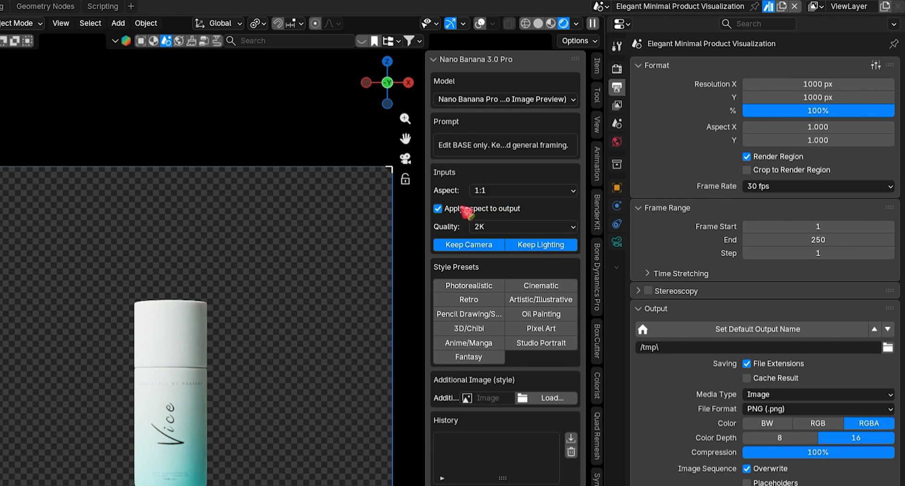
mouse_move(475, 264)
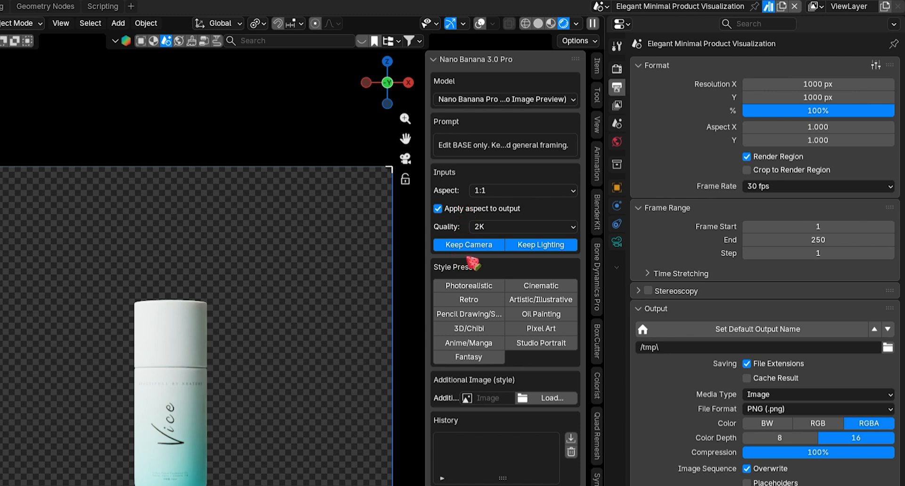
mouse_move(530, 254)
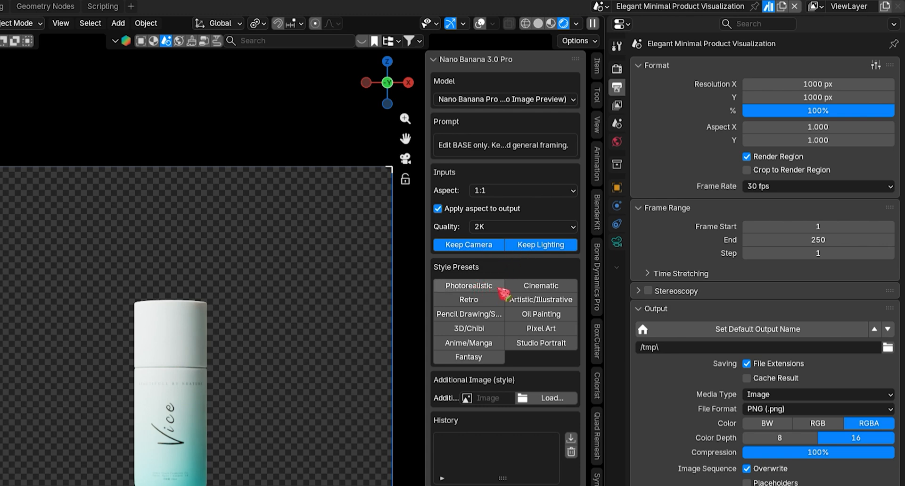
click(468, 286)
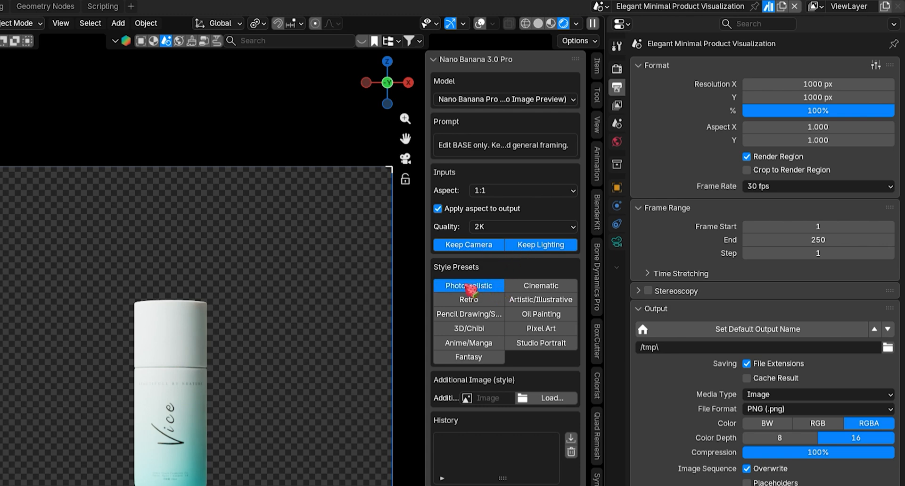
mouse_move(537, 244)
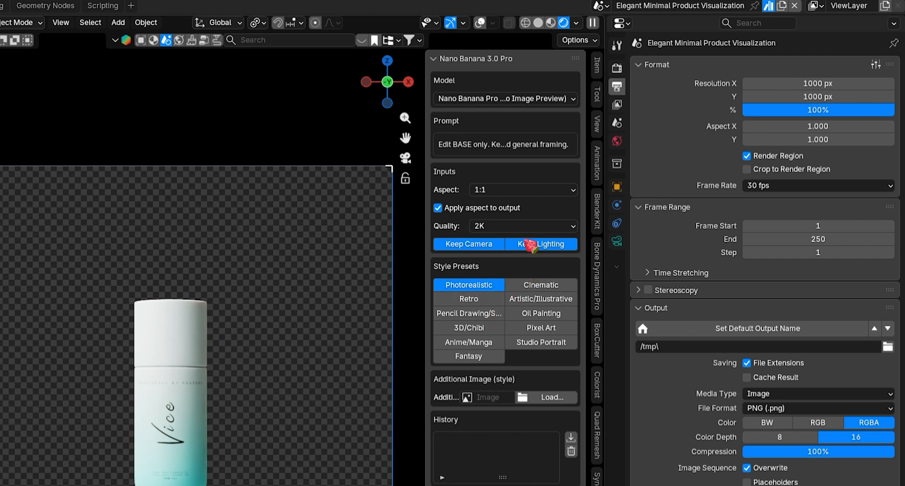
click(505, 144)
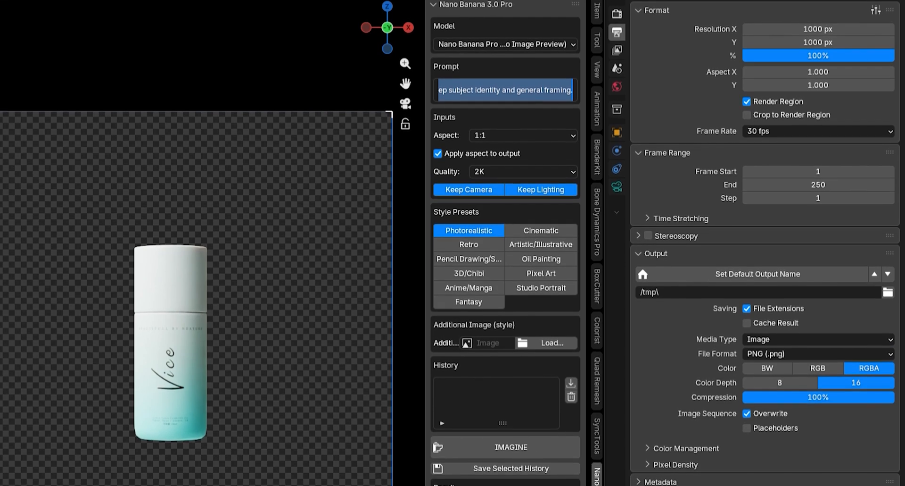
- Generate the first photorealistic Vice bottle shot with IMAGINE
scroll(down, 3)
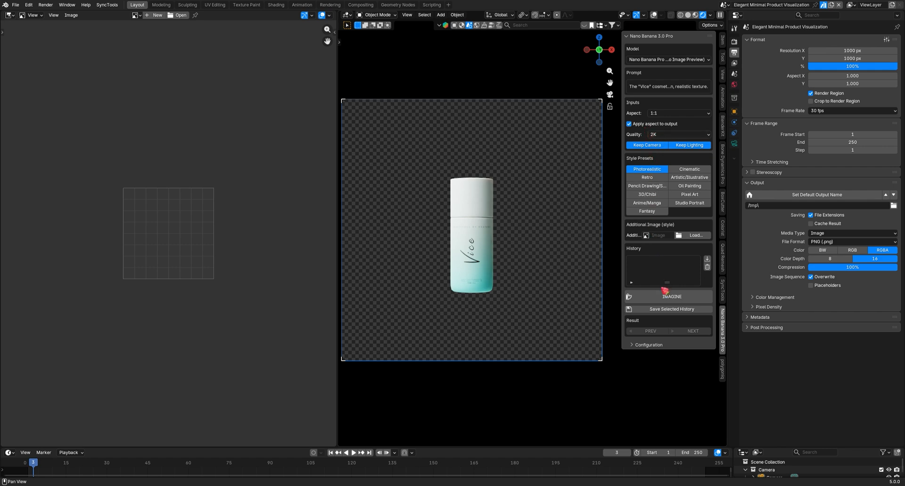
mouse_move(704, 299)
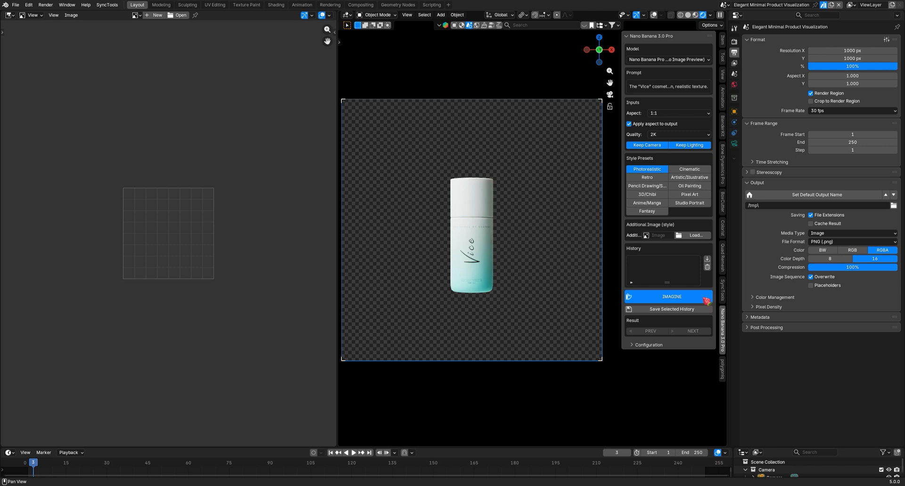
mouse_move(648, 357)
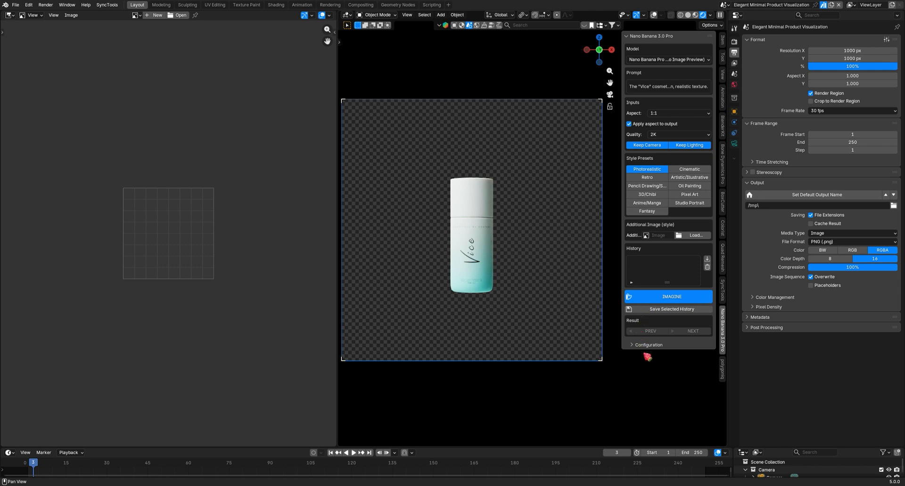
click(669, 296)
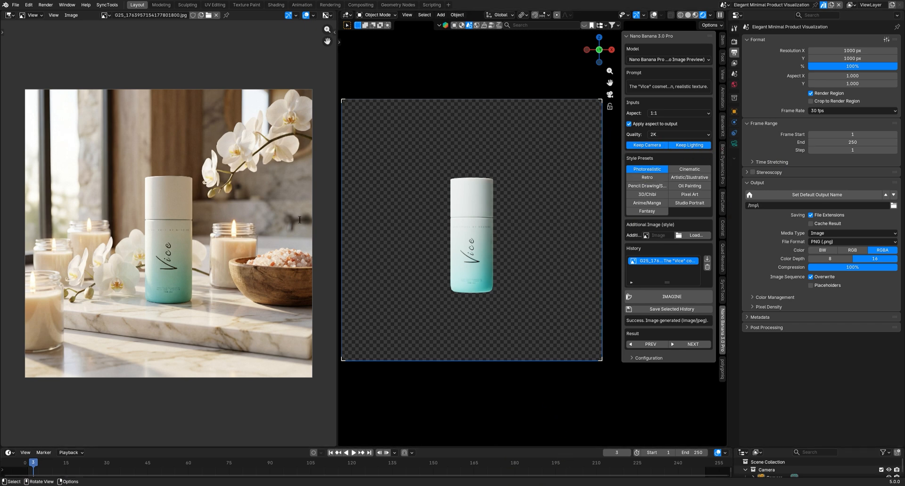
mouse_move(164, 142)
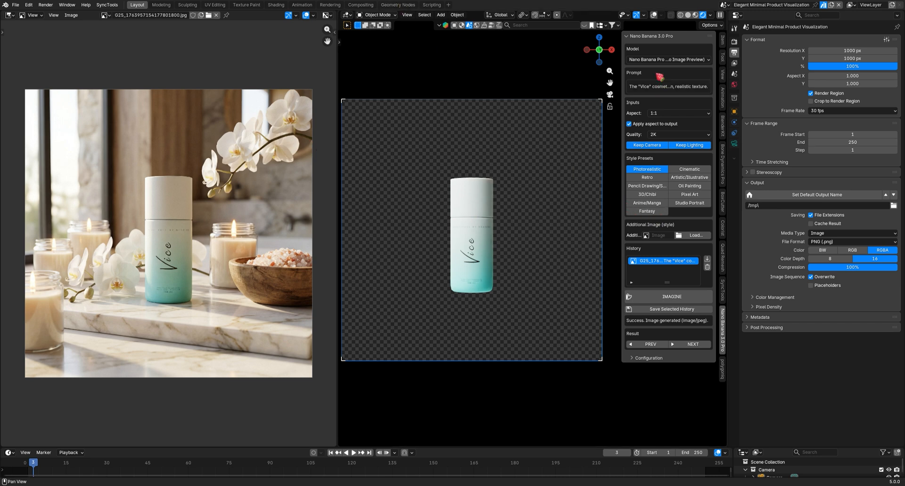
- Write a close-up prompt for the Vice bottle and generate it
click(668, 86)
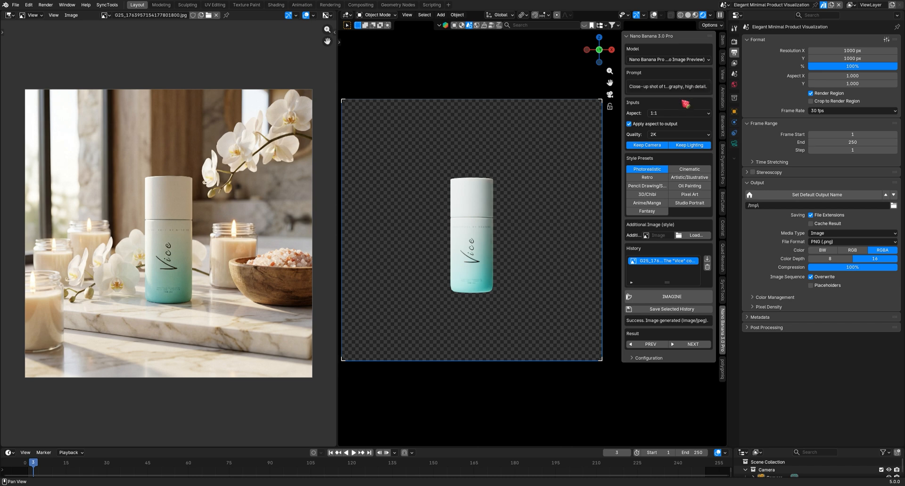
click(668, 299)
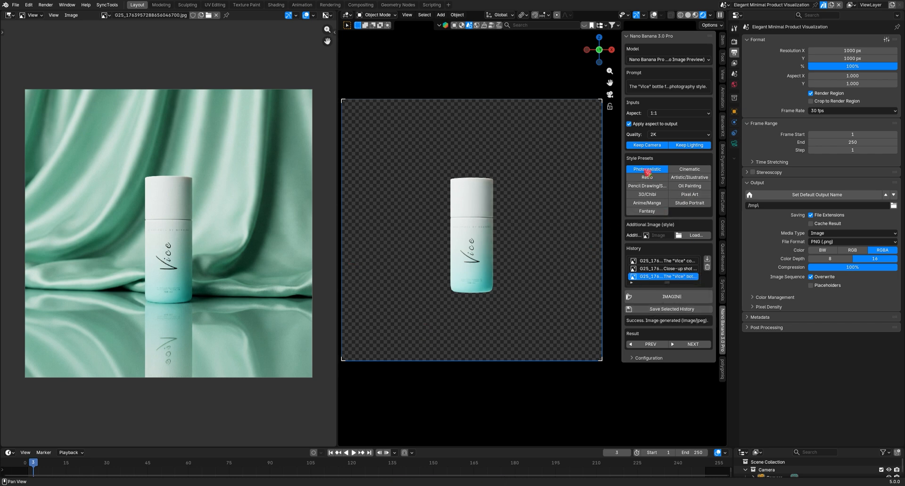
- Keep the Photorealistic preset and generate the wooden-dresser and candlelit-shelf Vice shots
click(690, 169)
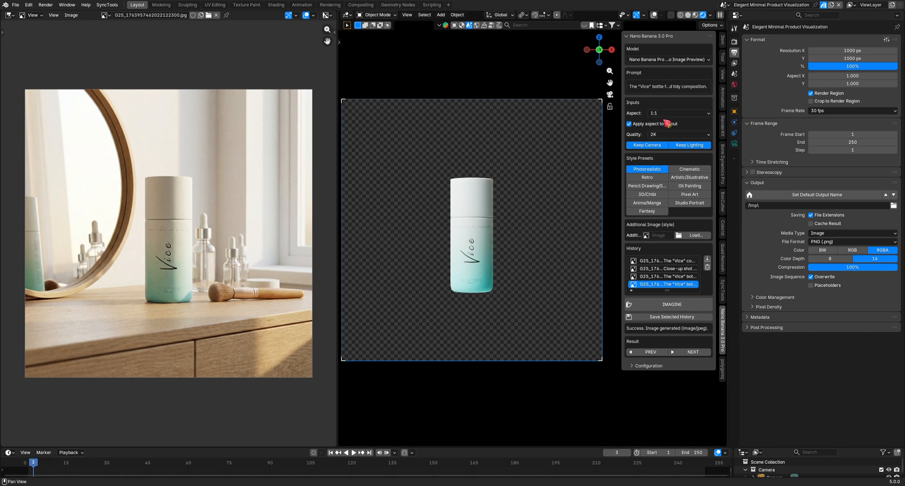
click(671, 312)
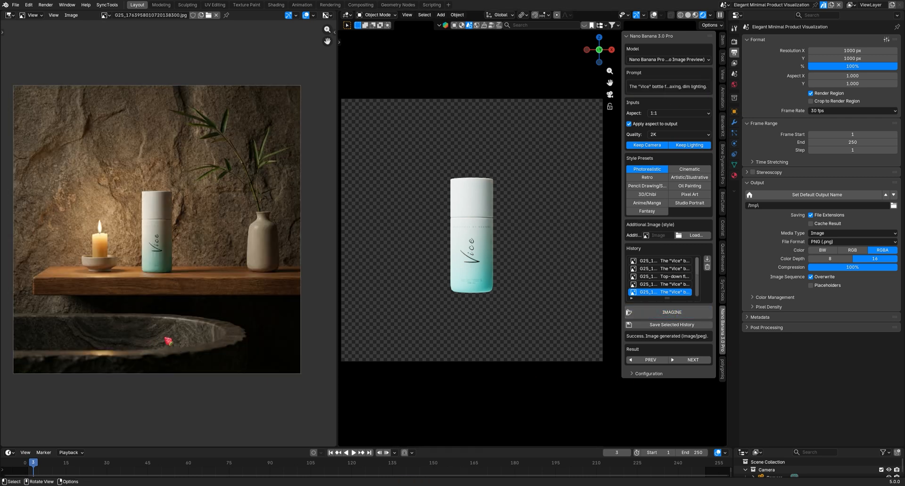
- Generate the concrete-plinth shot, save it as PNG, and return to the green silk shot in history
click(672, 313)
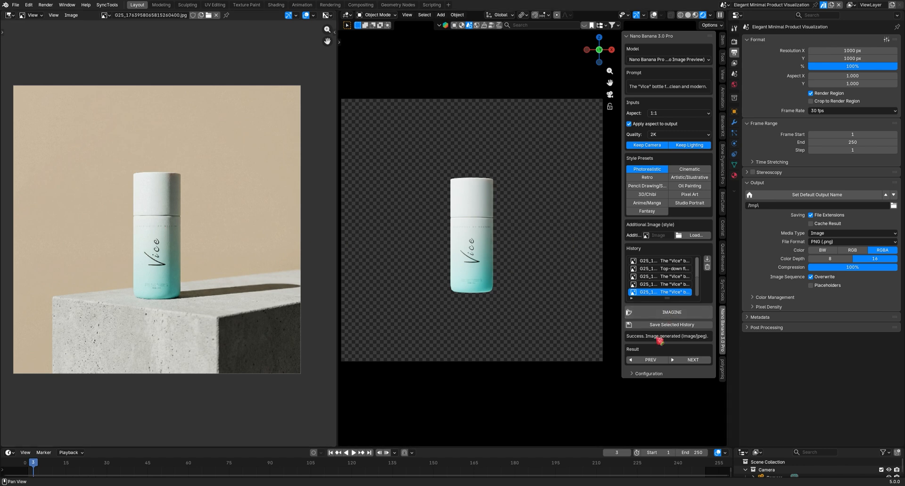
click(651, 359)
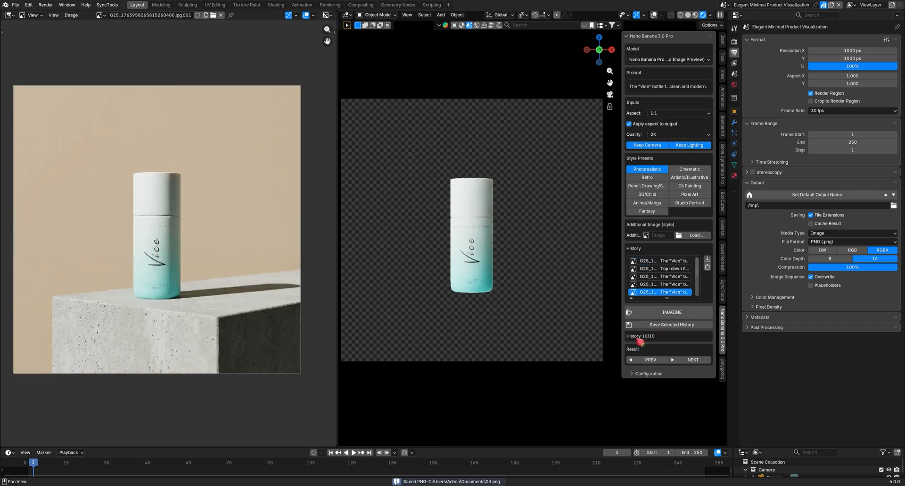
click(647, 359)
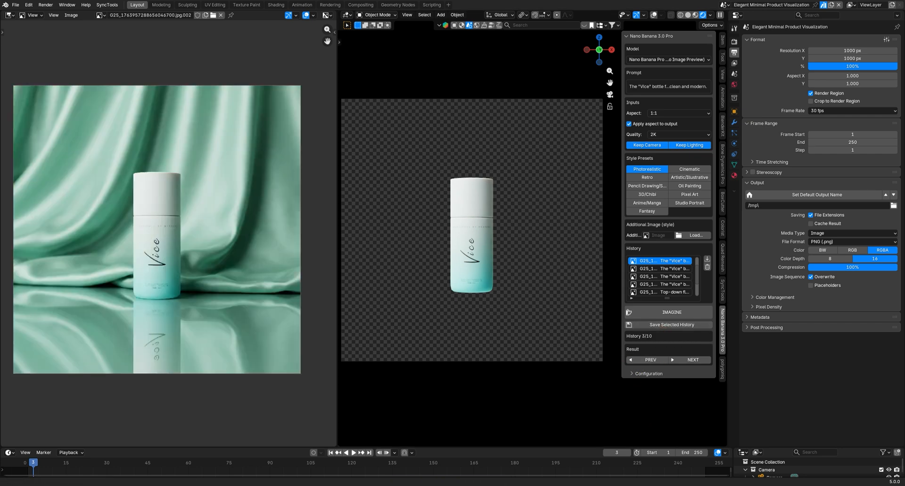
mouse_move(667, 139)
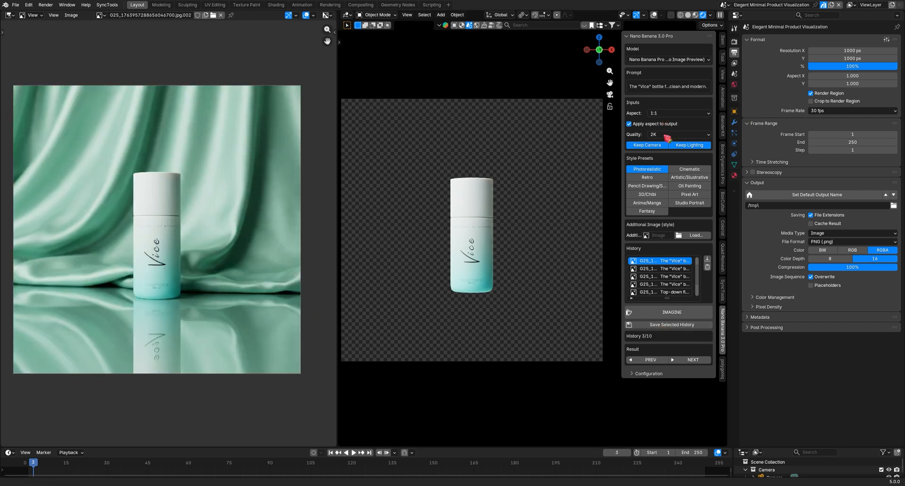
mouse_move(810, 214)
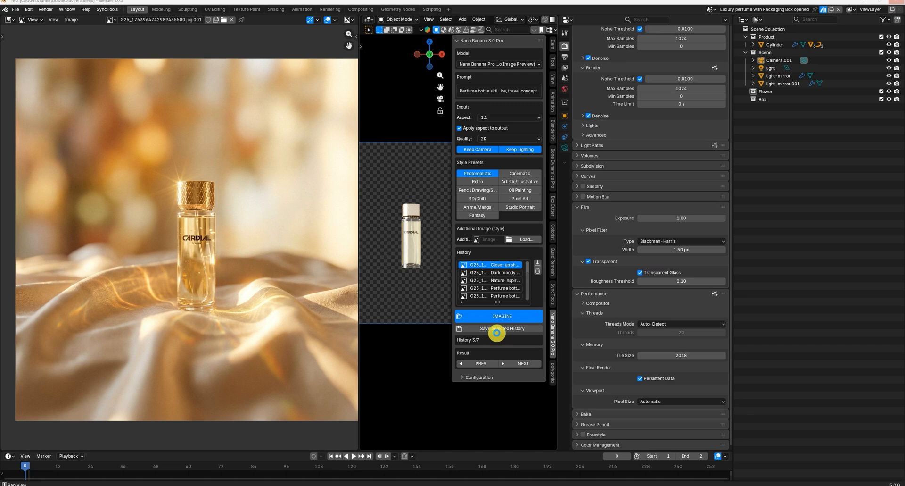
- Generate Cardial perfume shots: sunset driftwood, dynamic water splash, and floating crystal prisms
click(499, 316)
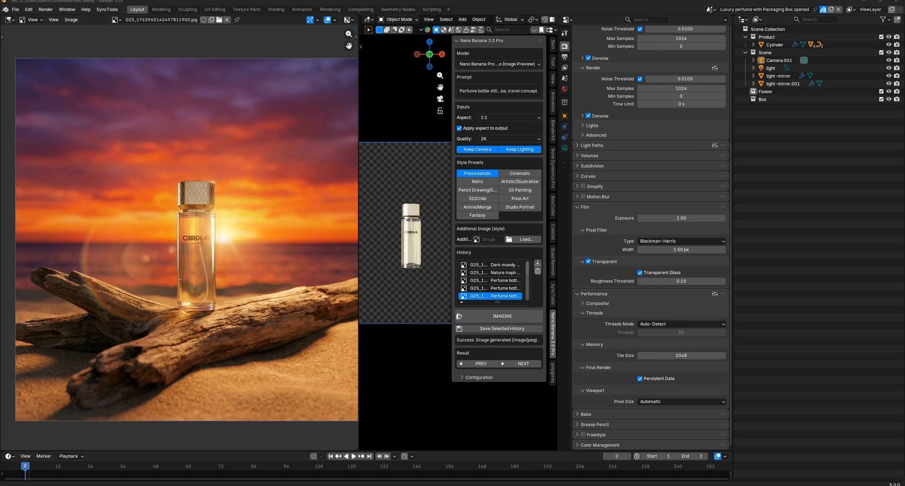
click(497, 315)
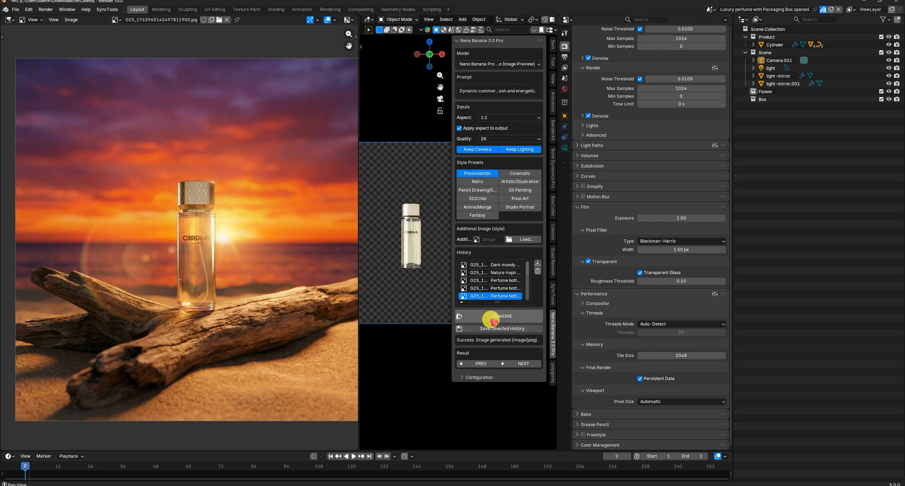
click(499, 315)
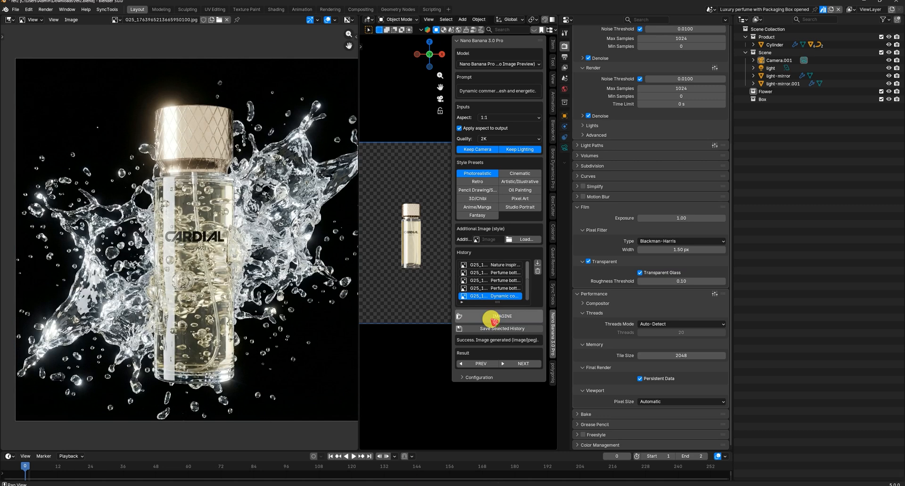
click(492, 316)
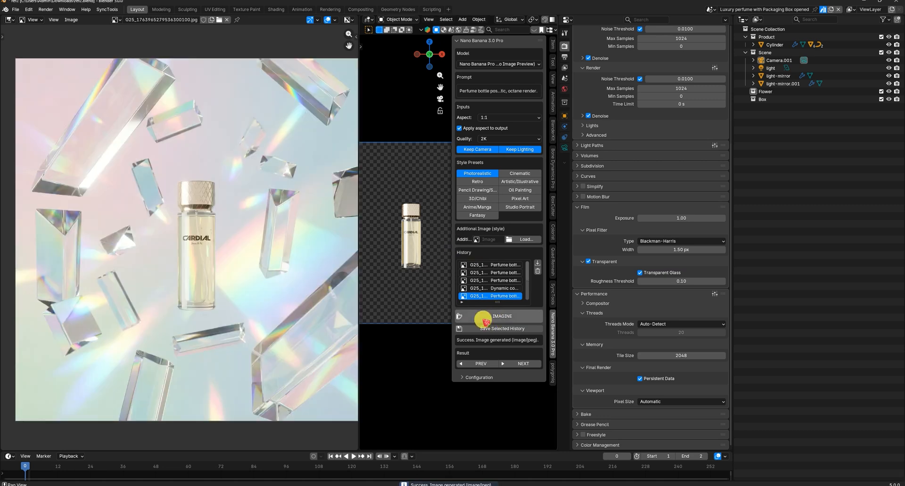